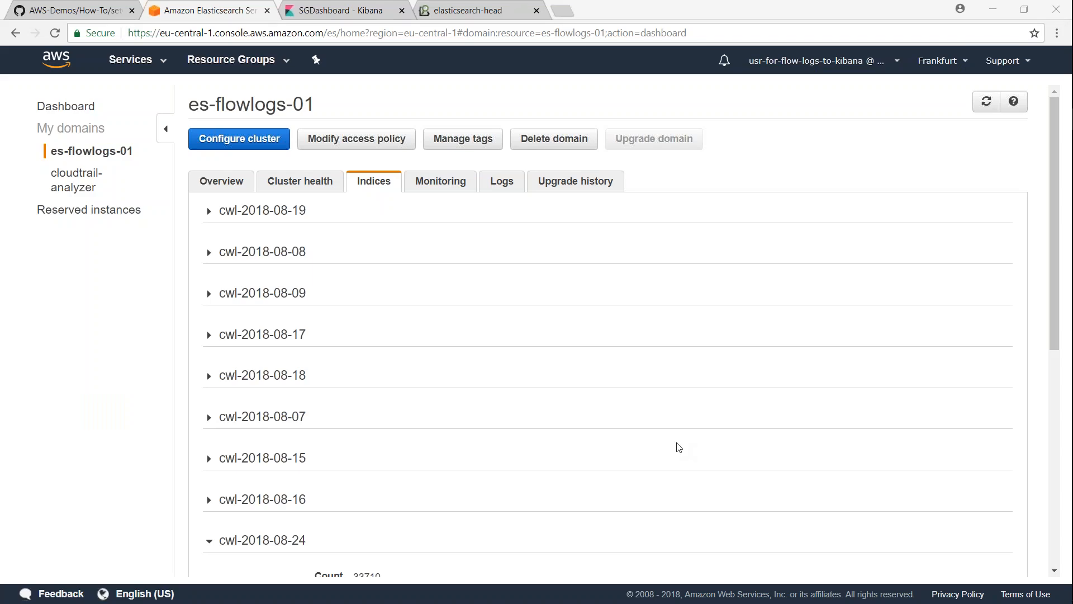
scroll(down, 3)
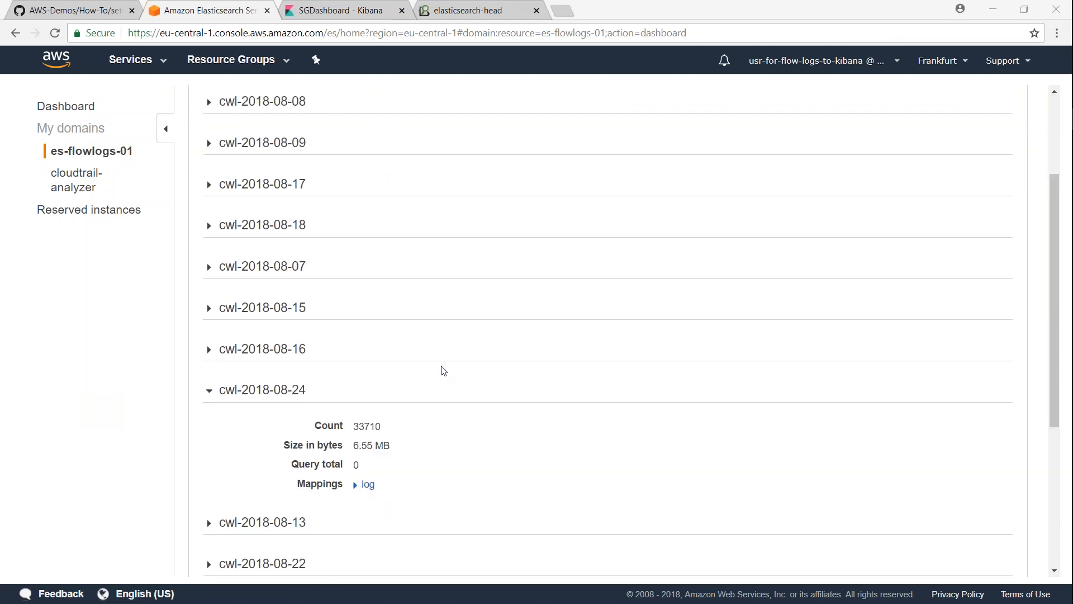
scroll(down, 3)
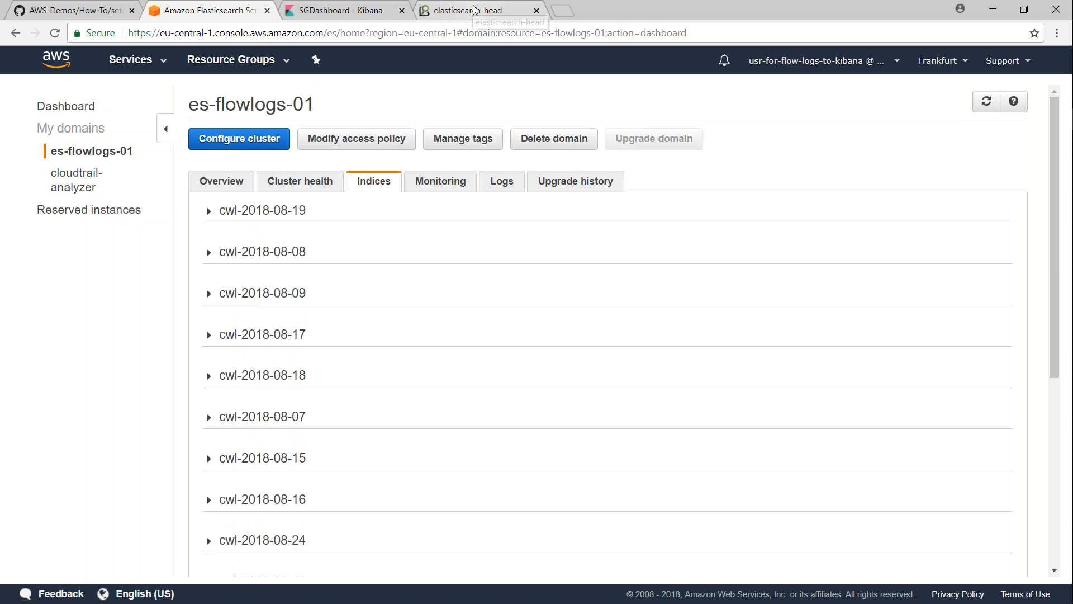
click(471, 10)
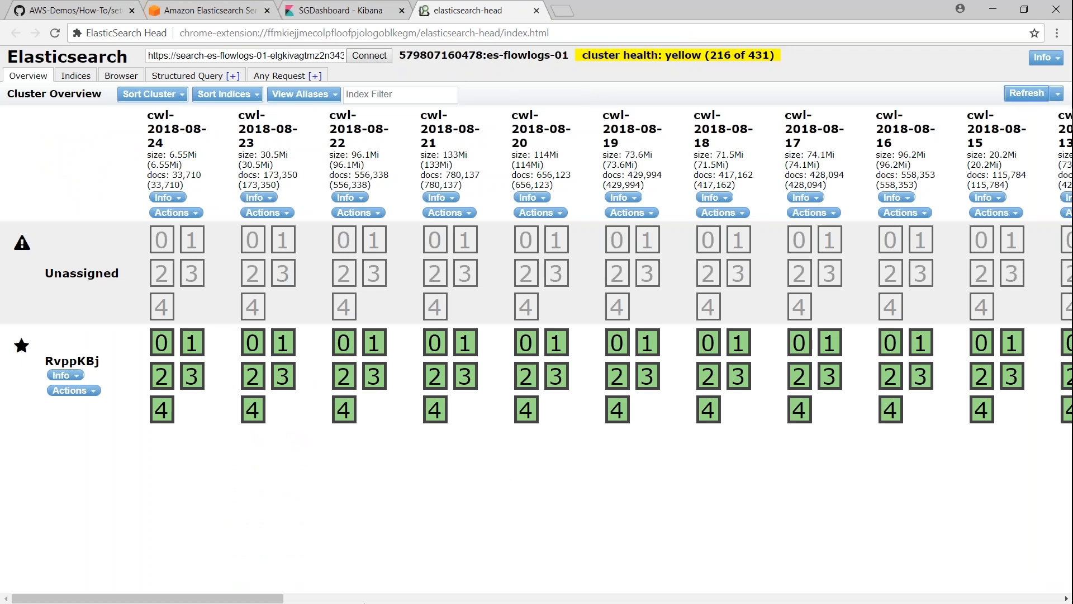
scroll(right, 3)
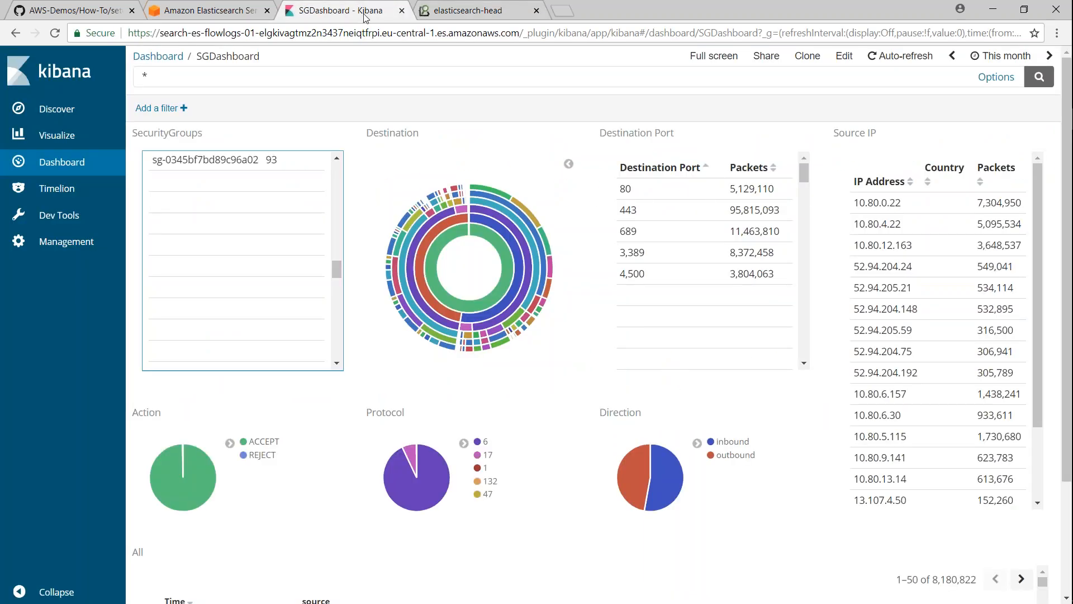
click(206, 10)
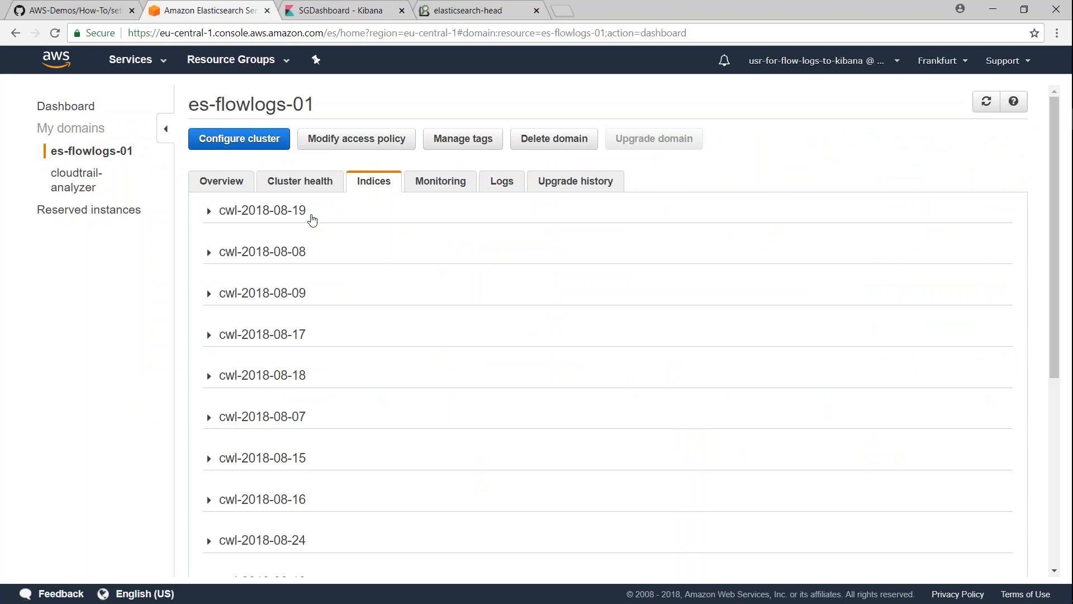
click(261, 210)
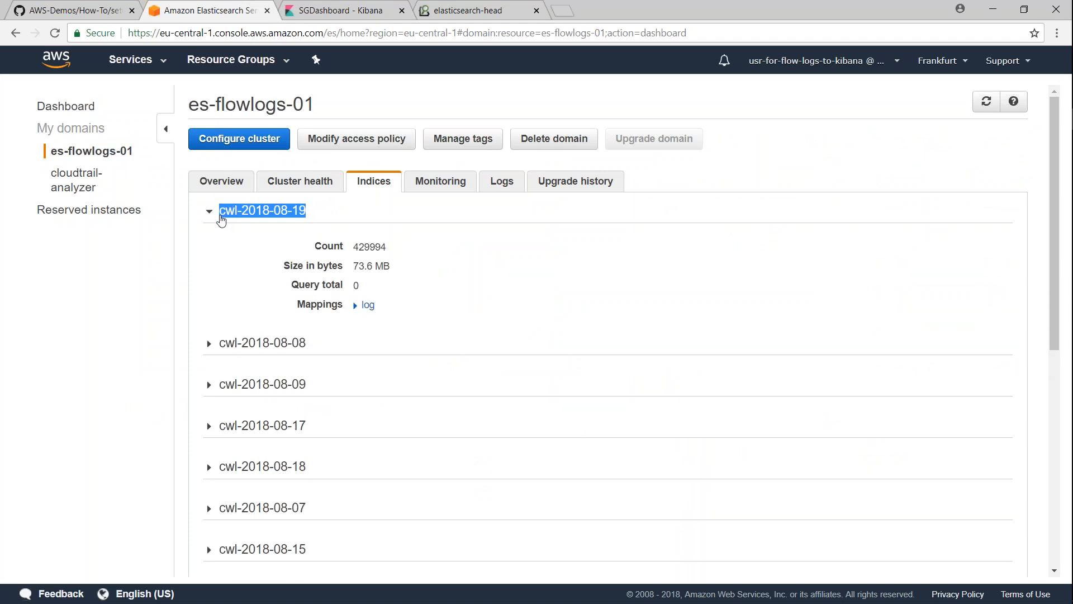
Locate the Deleting Indices section of the GitHub snapshot guide and mark the endpoint and index-name parts.
click(68, 10)
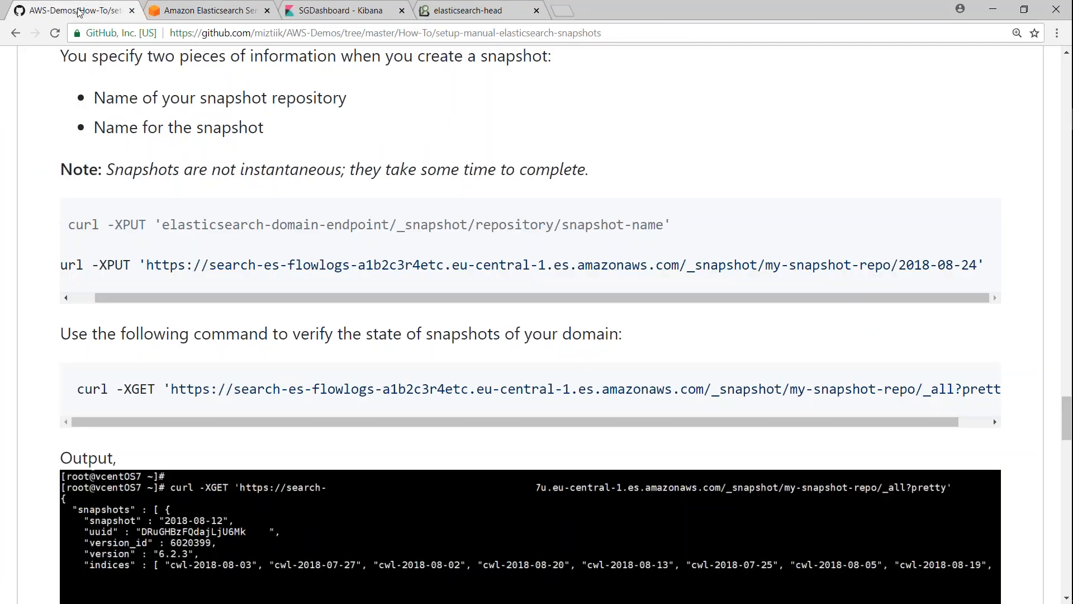
scroll(down, 3)
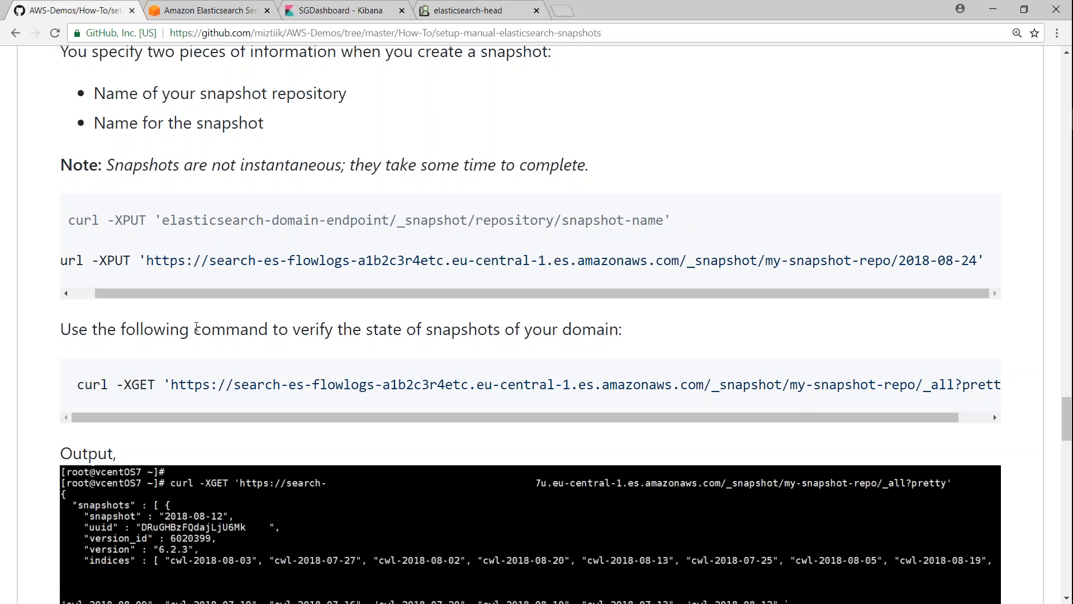
scroll(down, 3)
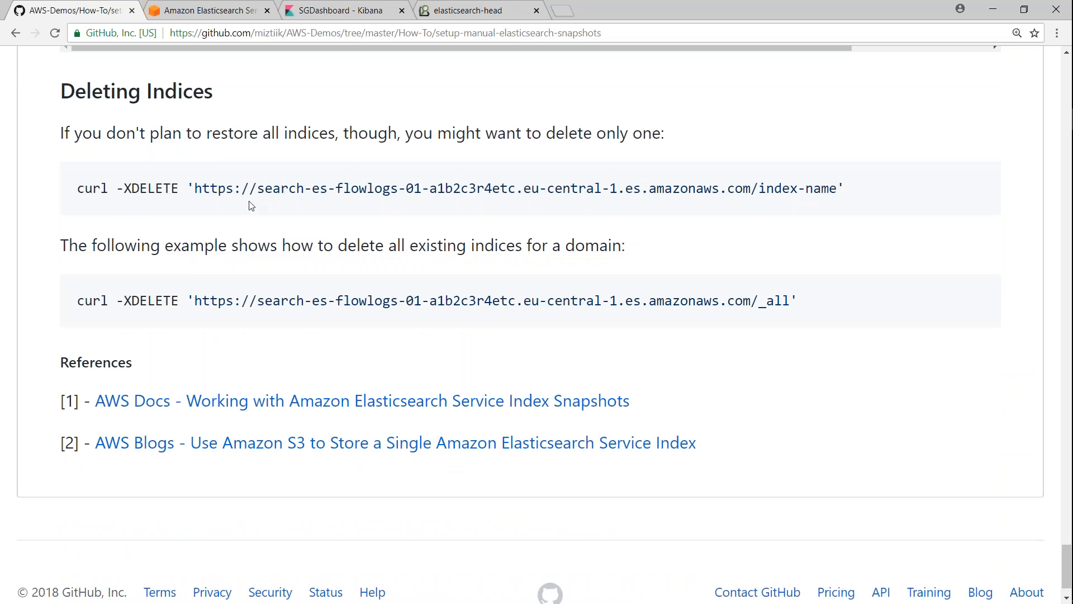
drag(194, 188, 736, 188)
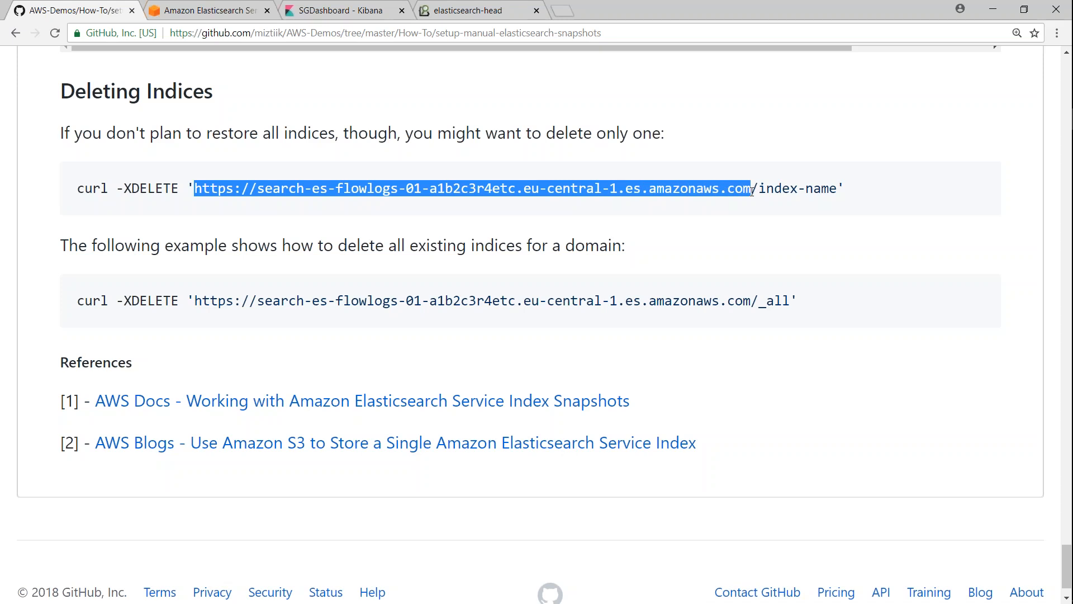
double_click(778, 188)
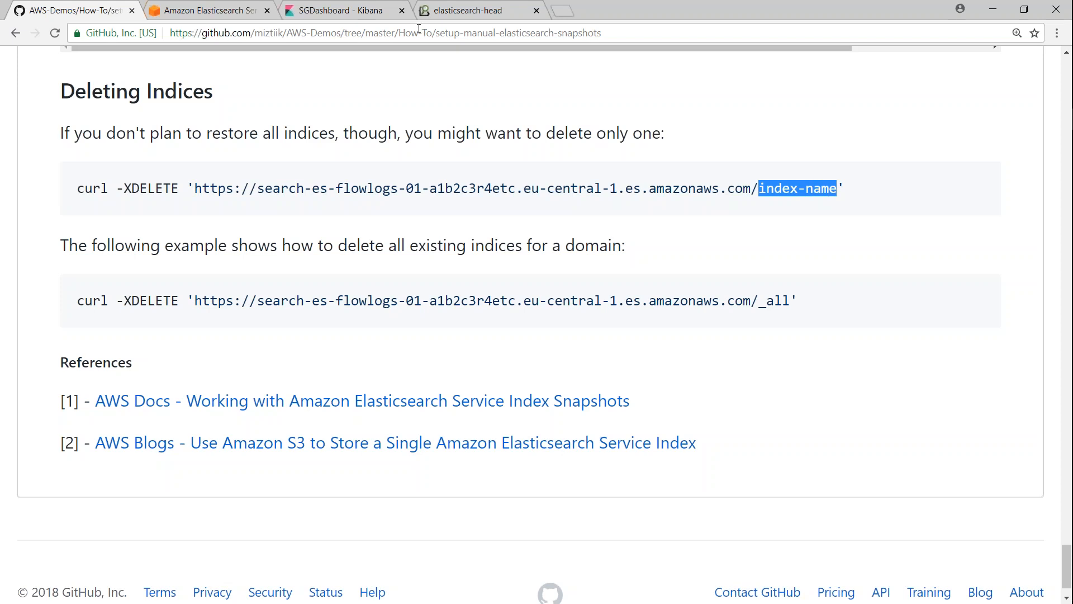
Copy the index name cwl-2018-08-19 from the console and select the full single-index delete command.
click(205, 10)
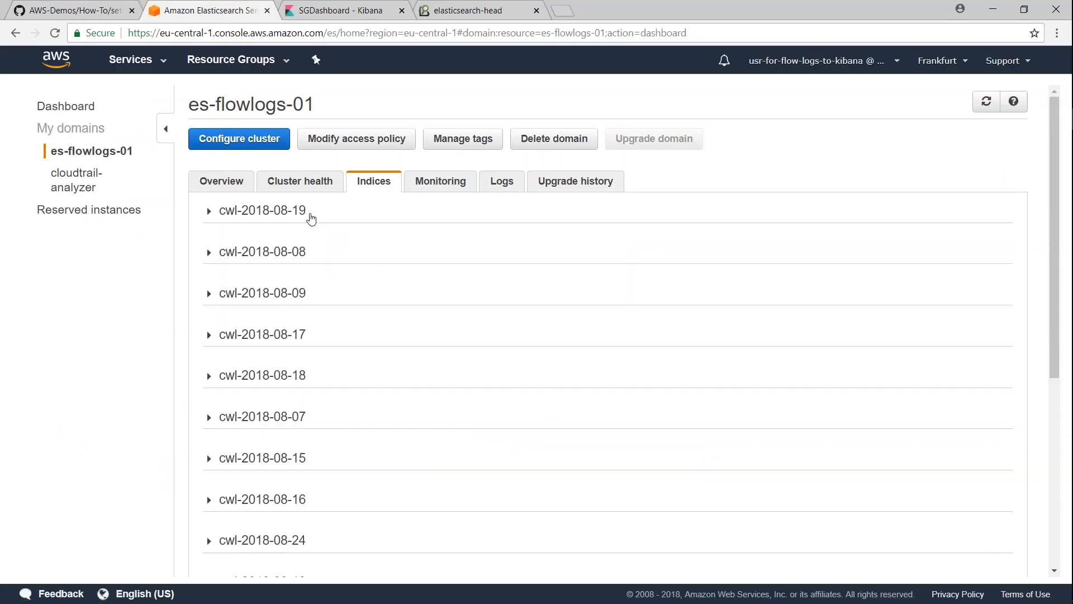
double_click(262, 211)
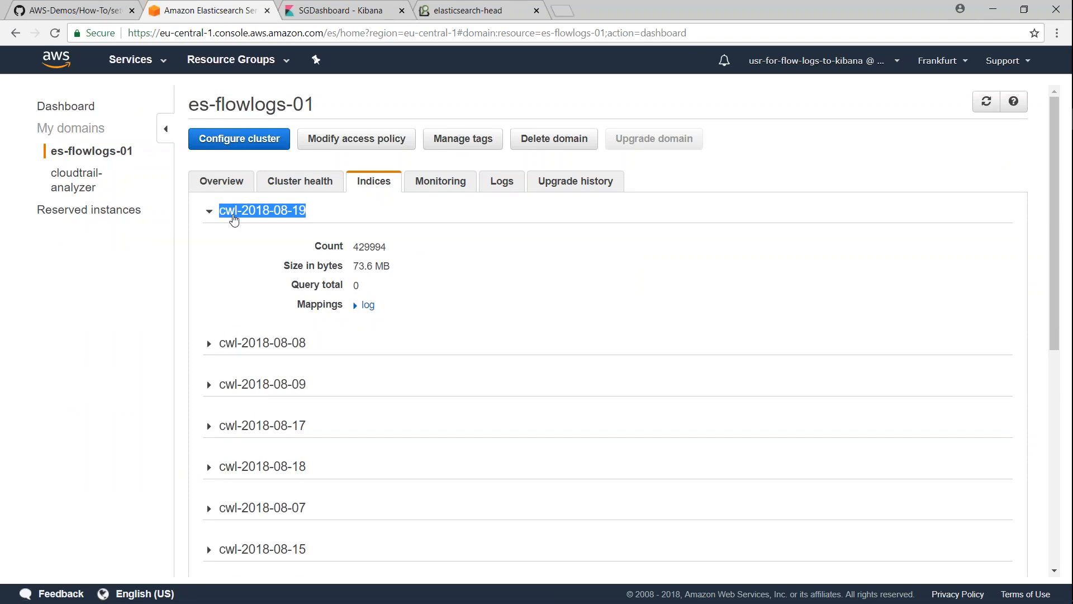
click(71, 10)
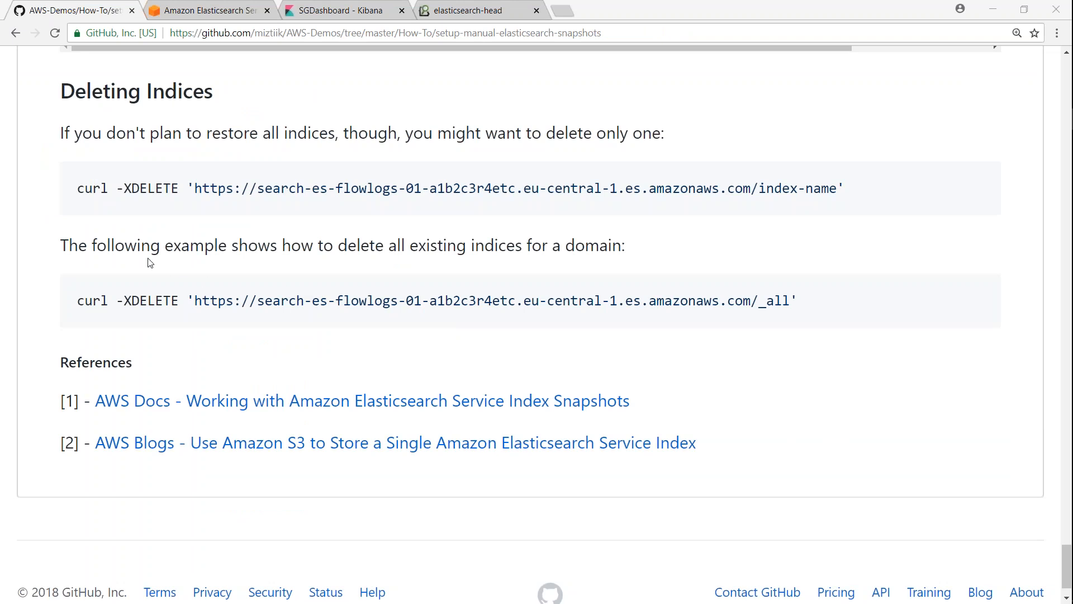
drag(77, 188, 720, 188)
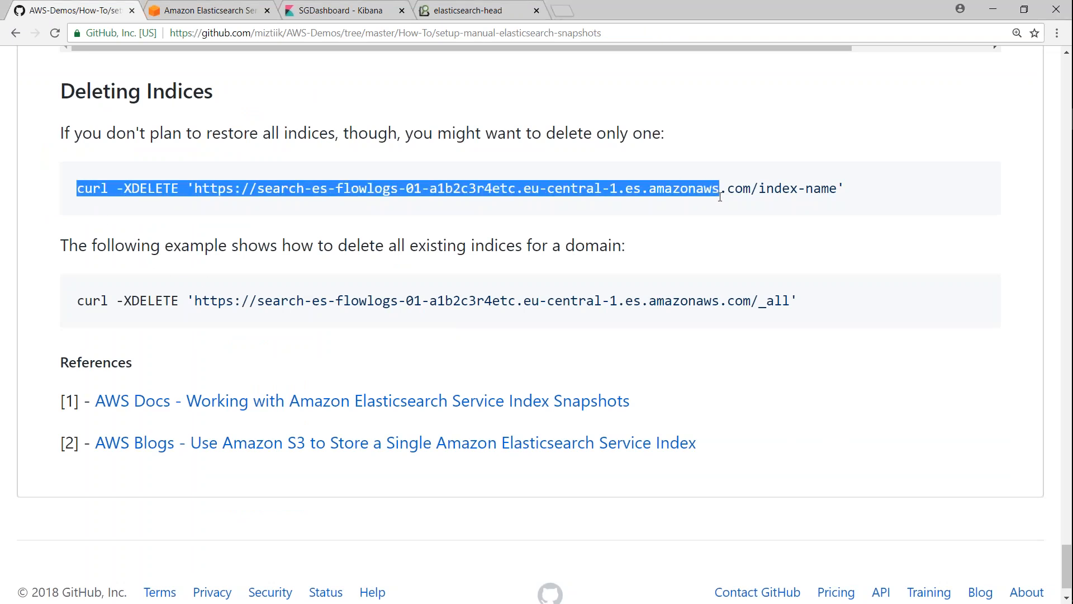
drag(720, 187, 836, 188)
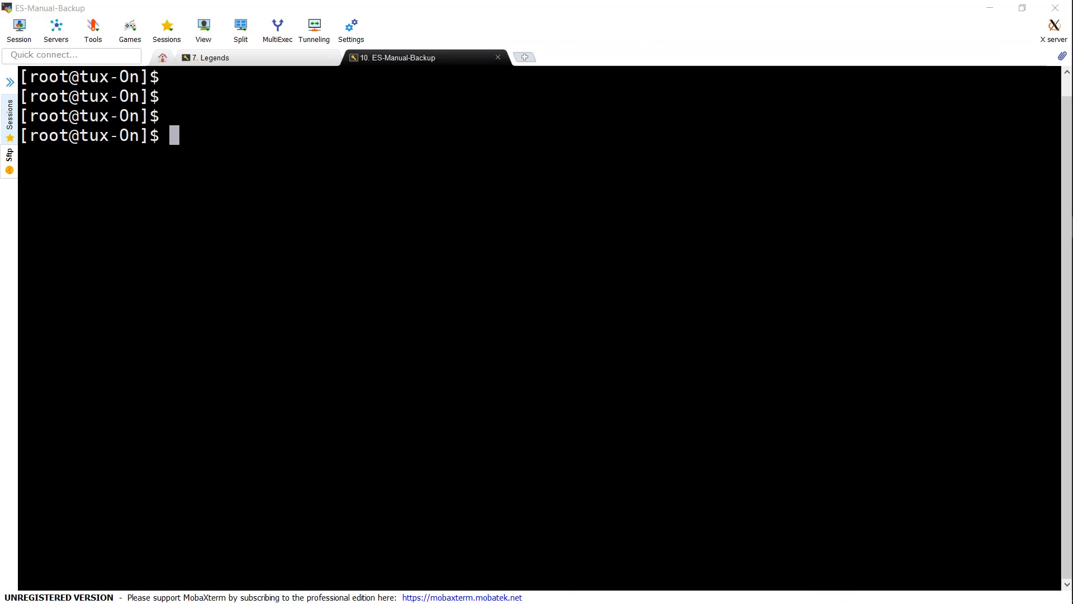
Run curl -XDELETE against the es-flowlogs-01 endpoint for /cwl-2018-08-19, returning acknowledged true.
text(curl -XDELETE 'https://search-es-flowlogs-01-elgkivagtmz2n3437neiqtfrpi.eu-central-1.es.amazonaws.com/cwl-2018-08-19')
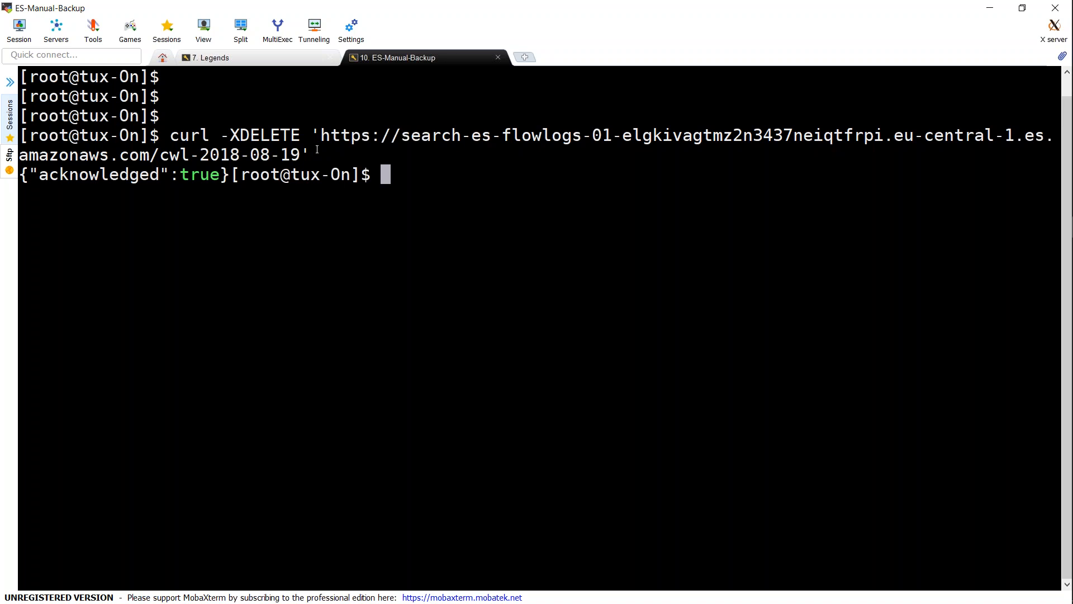
mouse_move(828, 449)
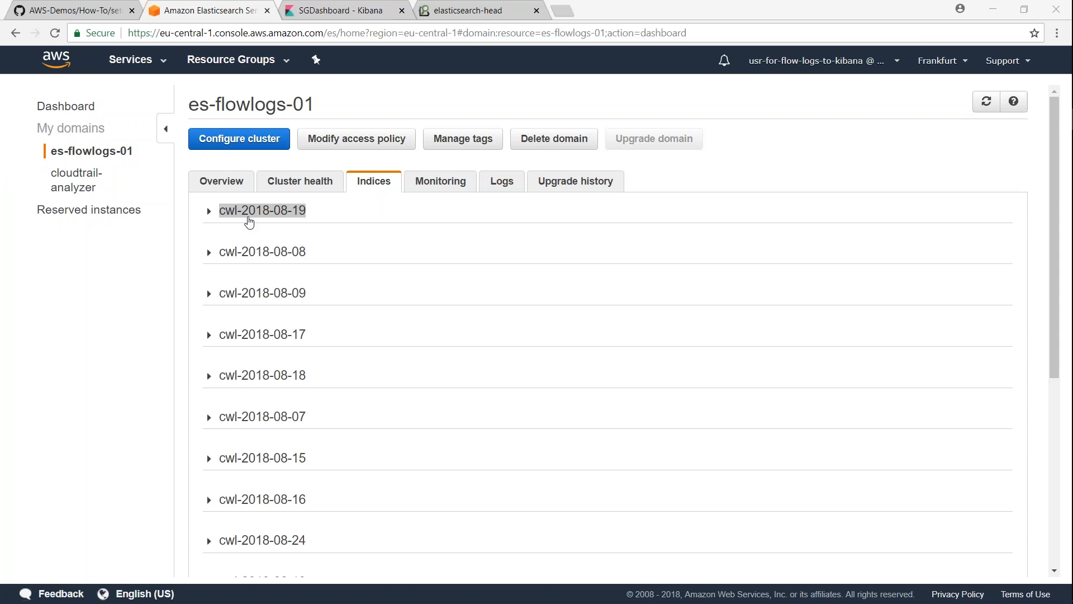
Refresh the index list and search the page for cwl-2018-08-19, confirming 0 matches.
double_click(262, 210)
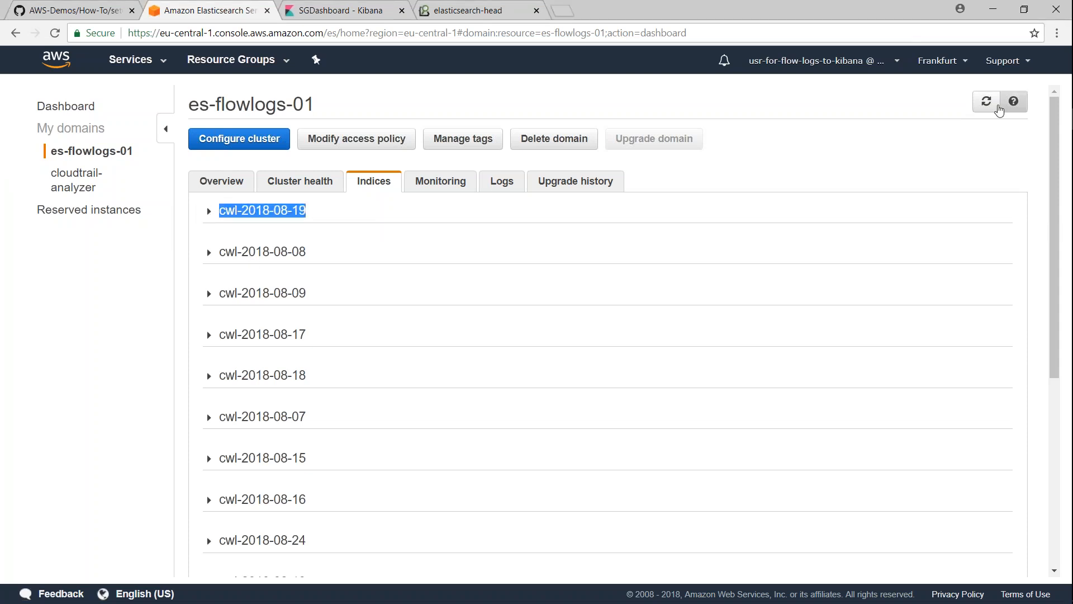
click(986, 100)
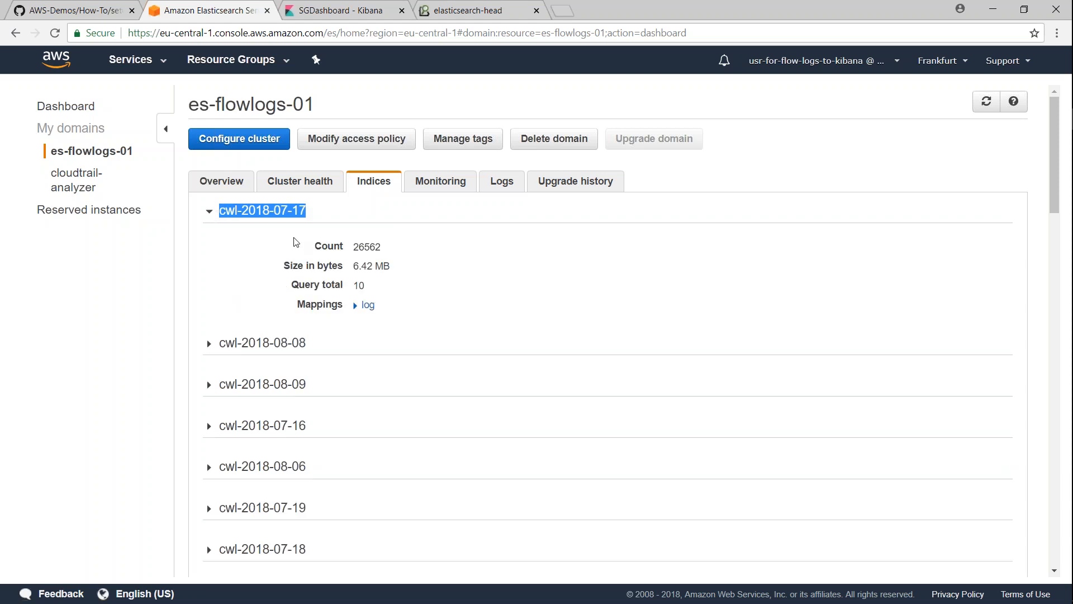
click(209, 211)
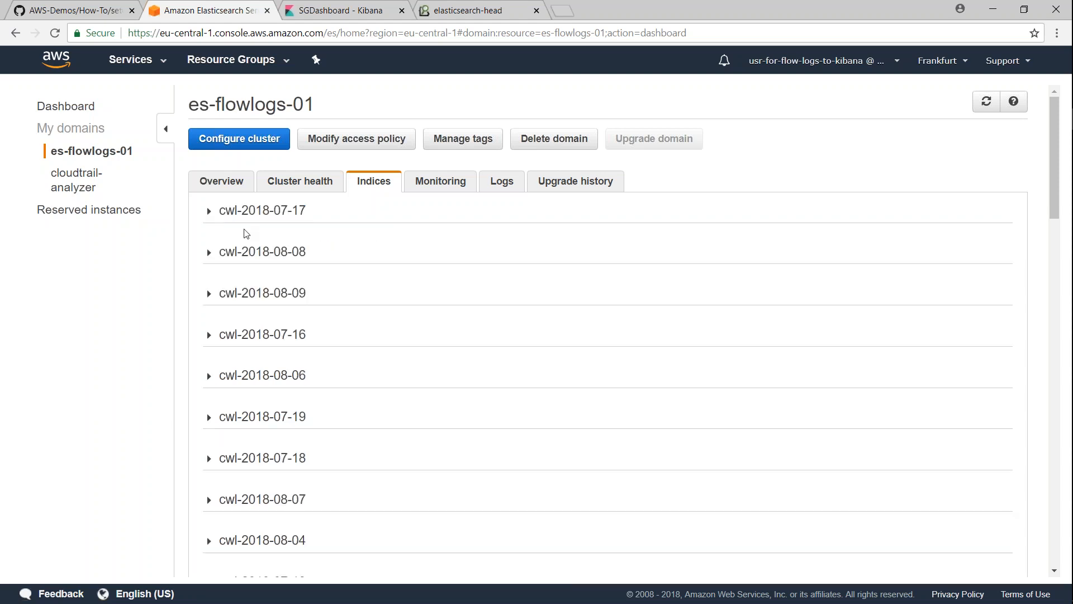
key(ctrl+f)
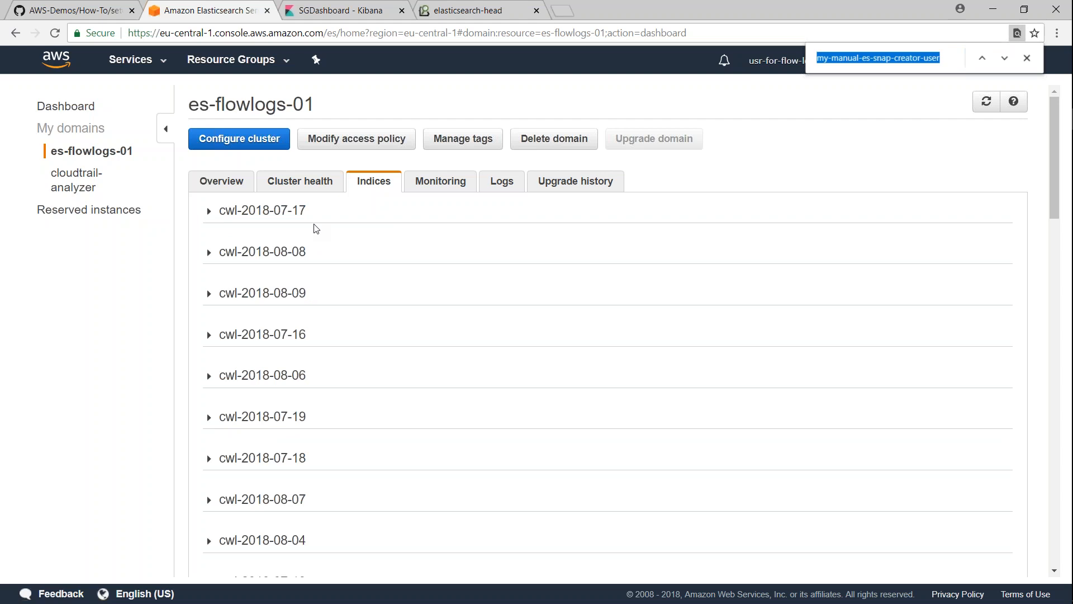
text(cwl-2018-08-19)
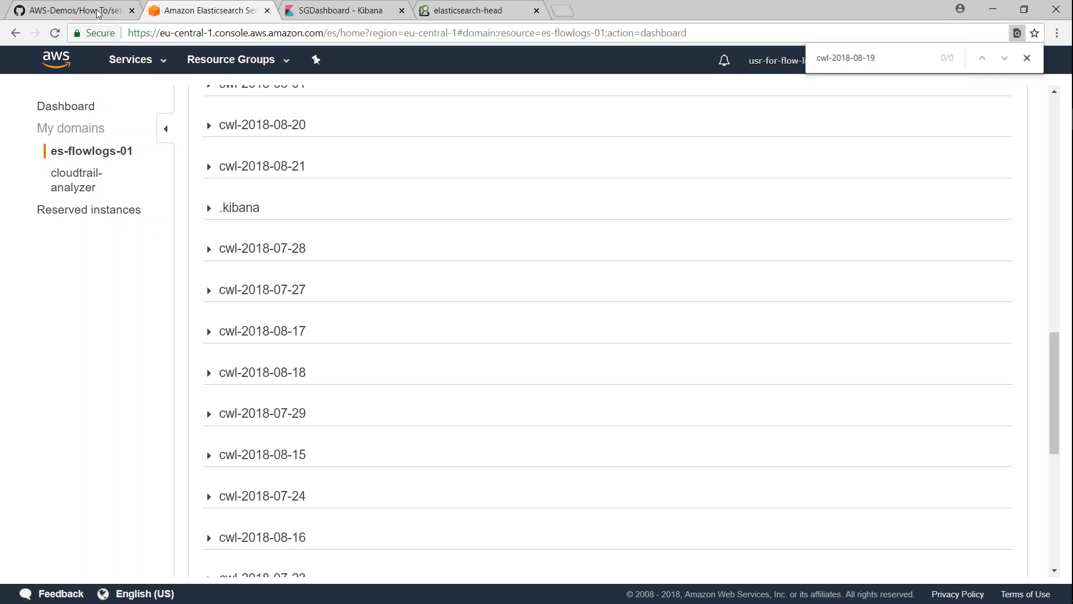
click(69, 10)
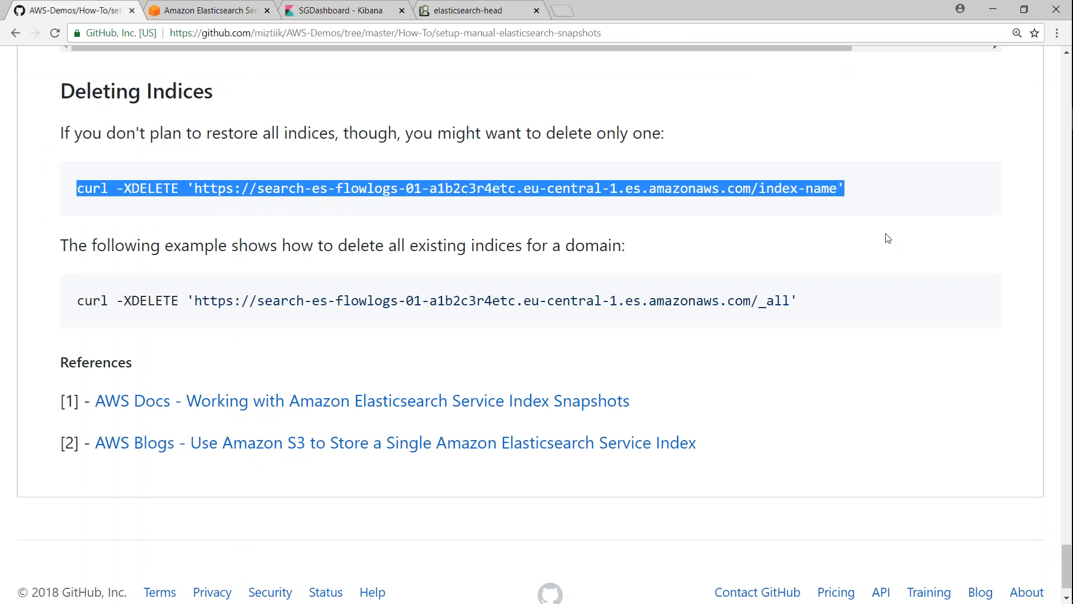
Select _all in the guide's delete-all command and check that elasticsearch-head still lists indices.
double_click(773, 300)
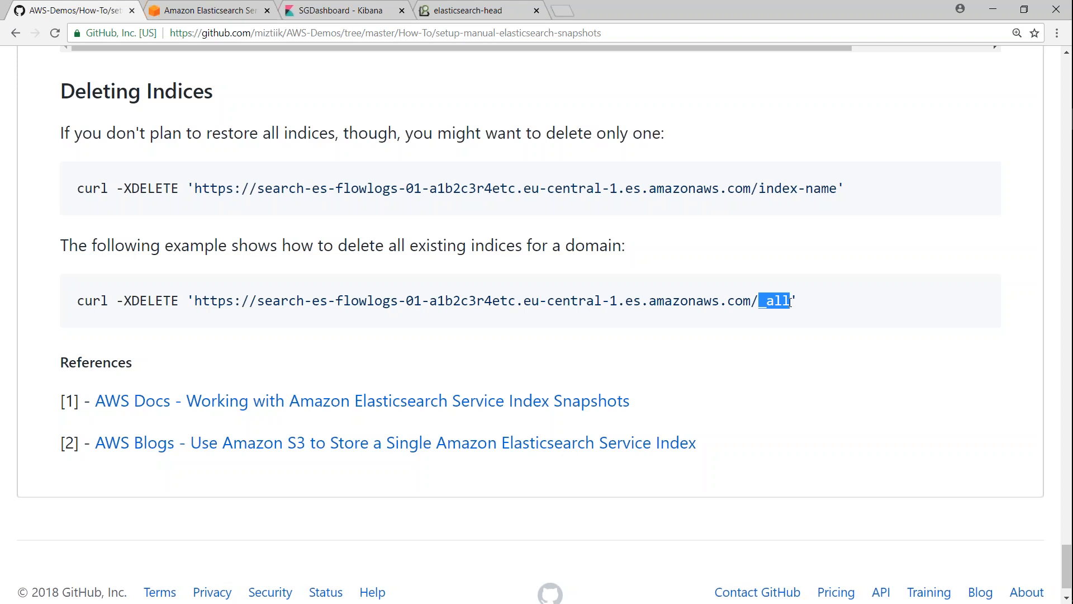
click(472, 10)
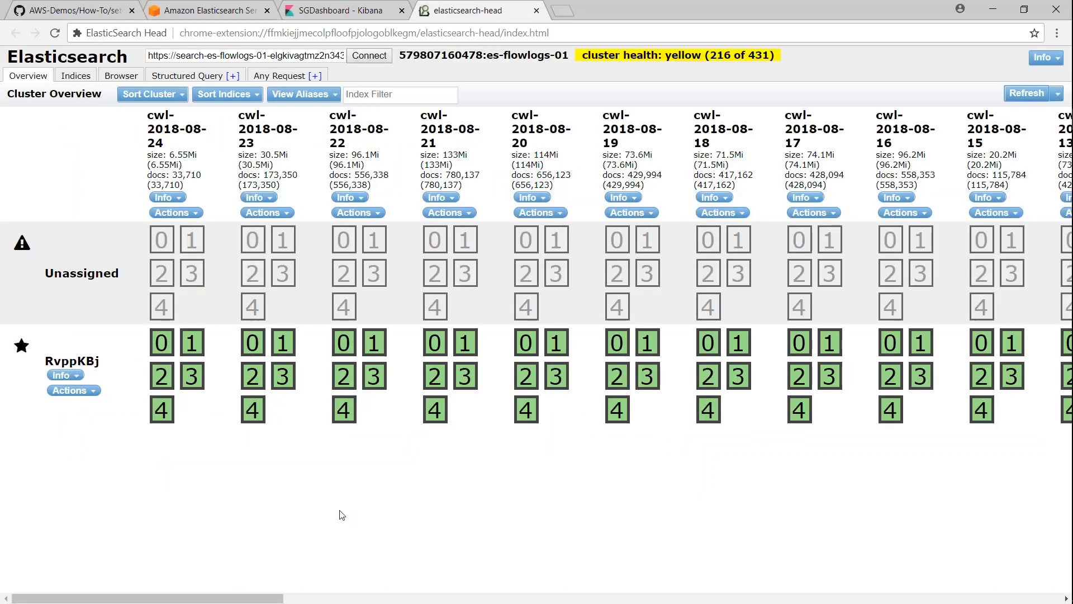
scroll(right, 3)
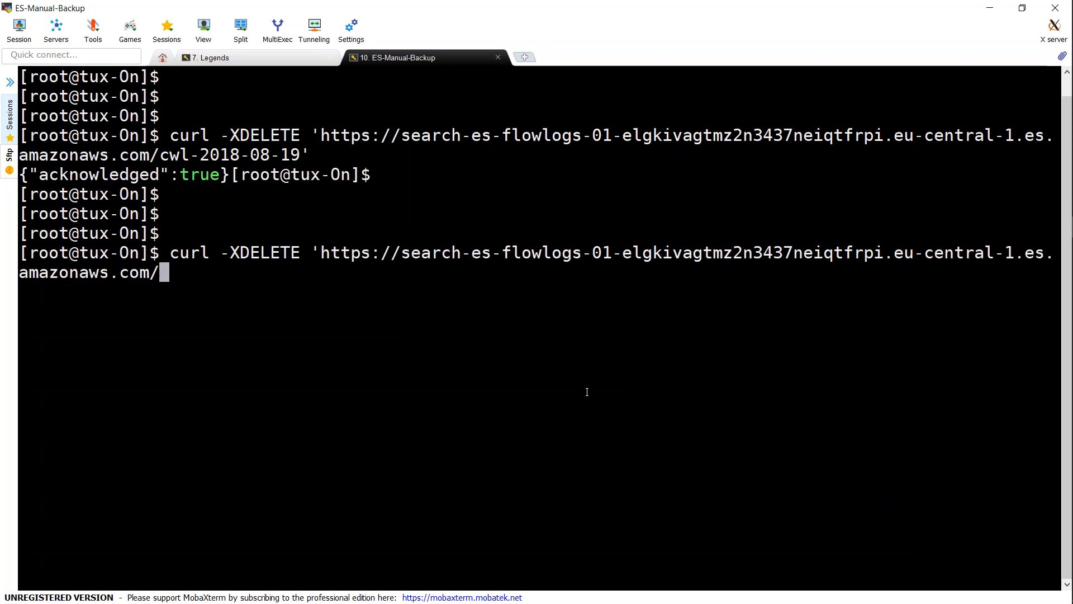
Run curl -XDELETE against the domain's /_all endpoint, returning acknowledged true.
text(_all')
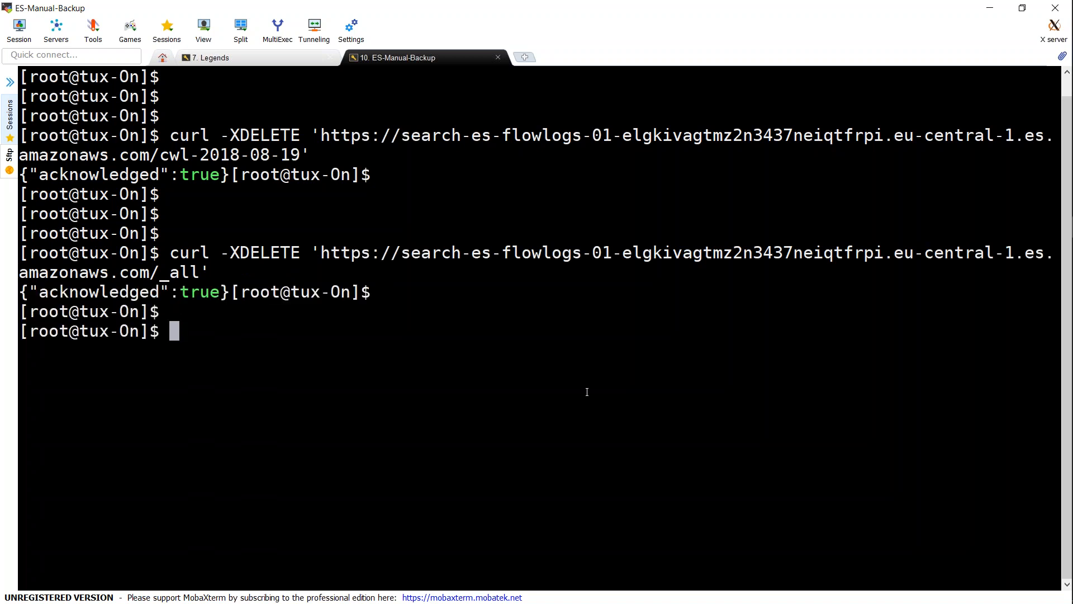
mouse_move(822, 447)
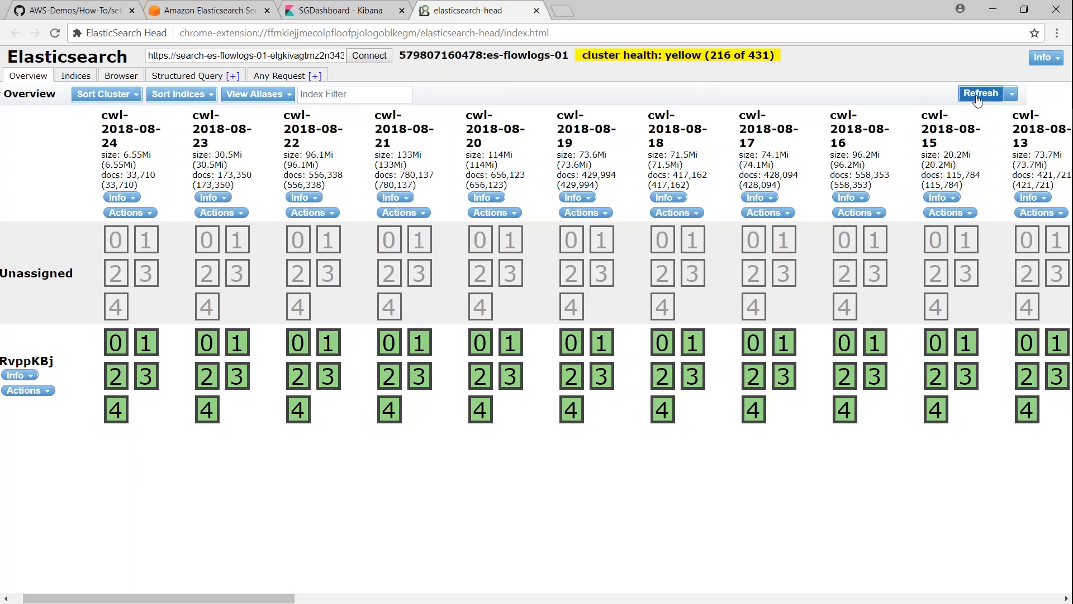
Refresh elasticsearch-head to show no indices and green health (0 of 0), then close the console's find bar.
click(368, 56)
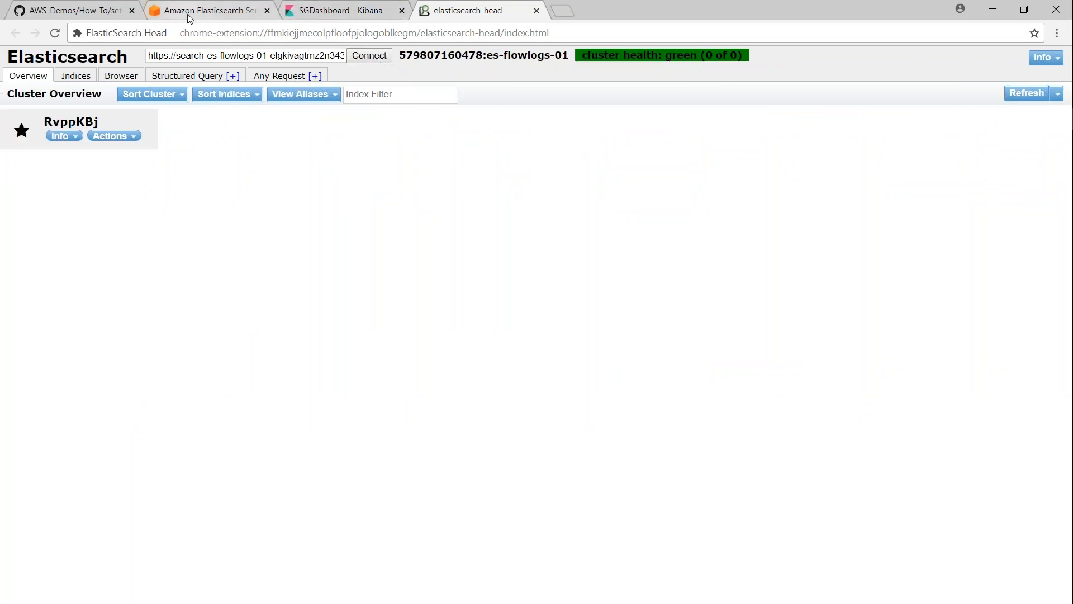
click(206, 10)
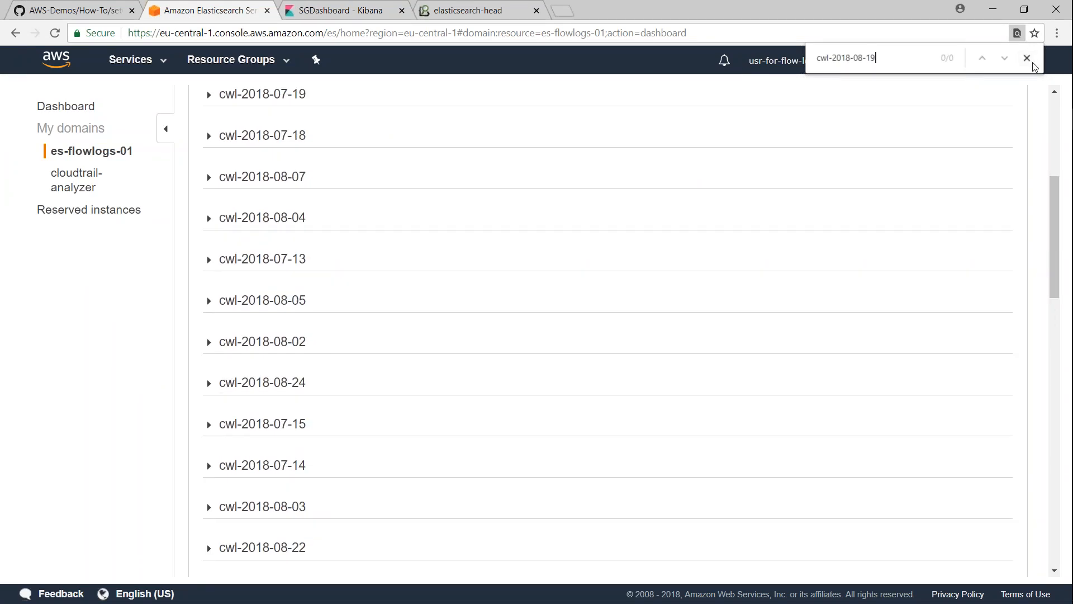
click(1026, 57)
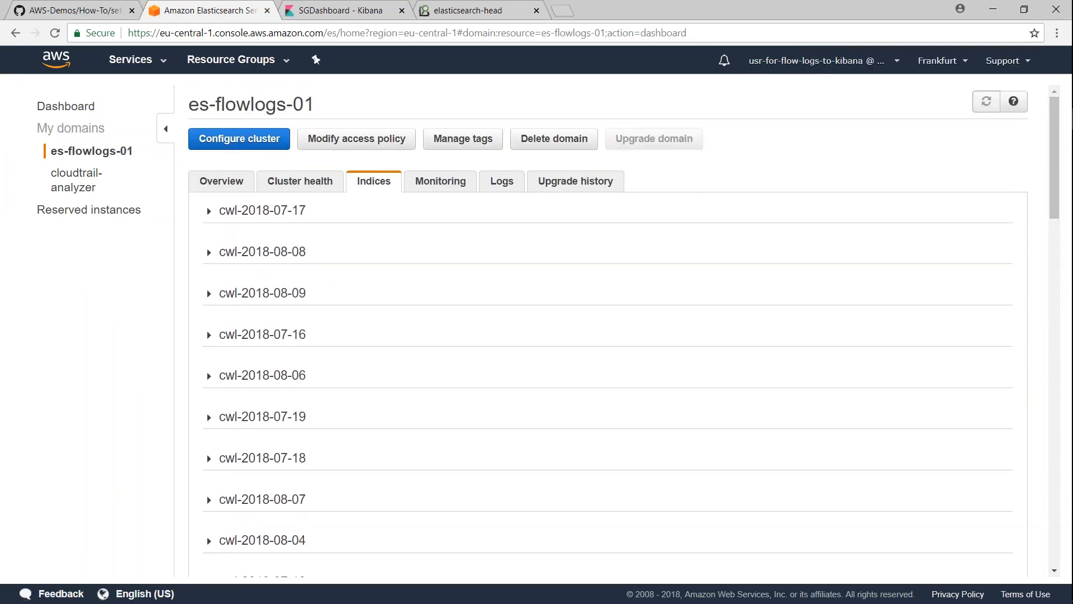